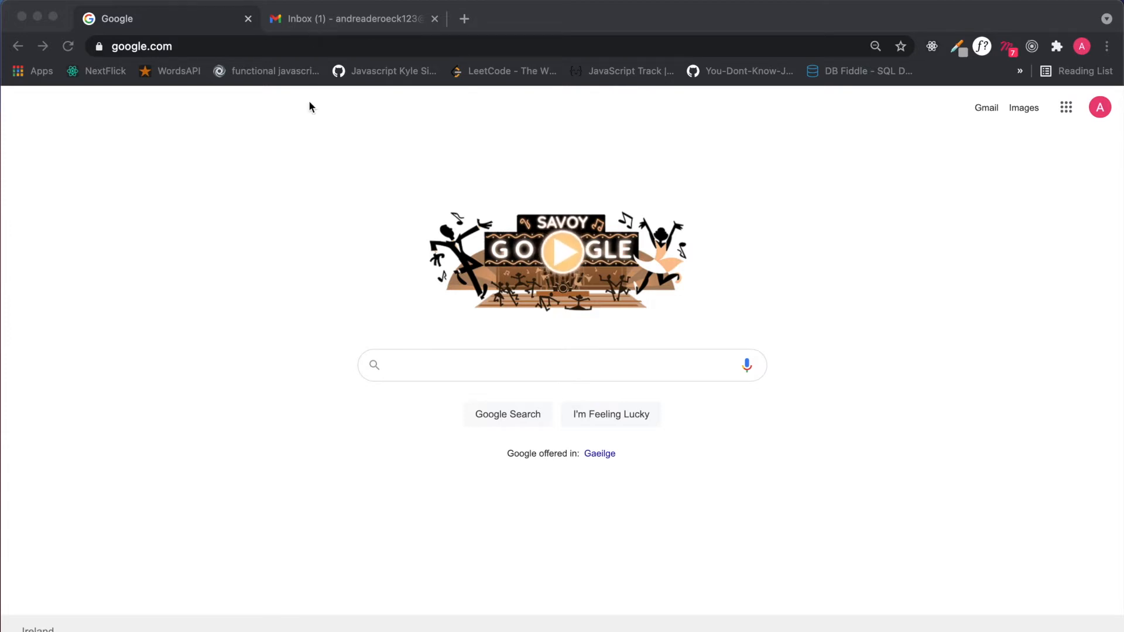
pyautogui.moveTo(281, 189)
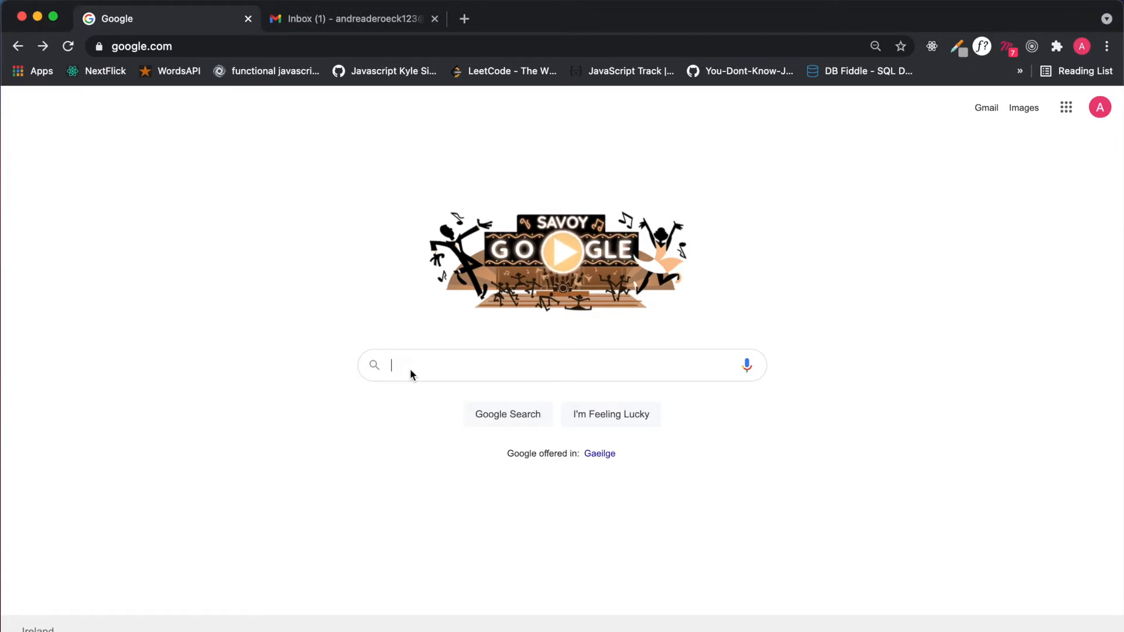
# Search Google for 'clipchamp'.
pyautogui.write('clipchamp')
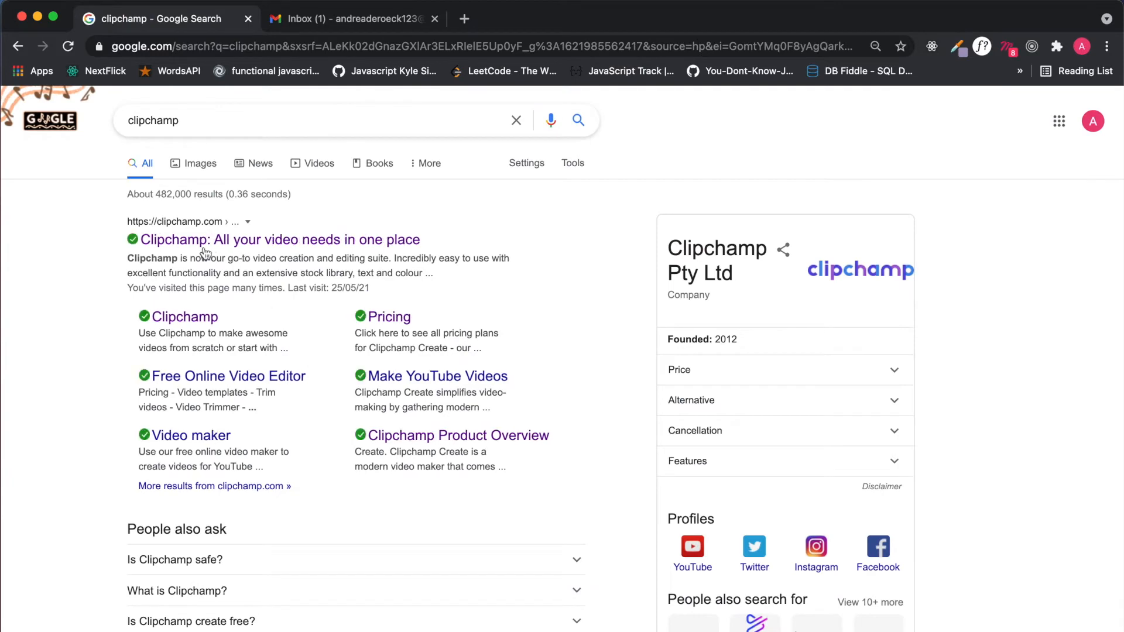
# Open the 'Clipchamp: All your video needs in one place' search result.
pyautogui.click(282, 239)
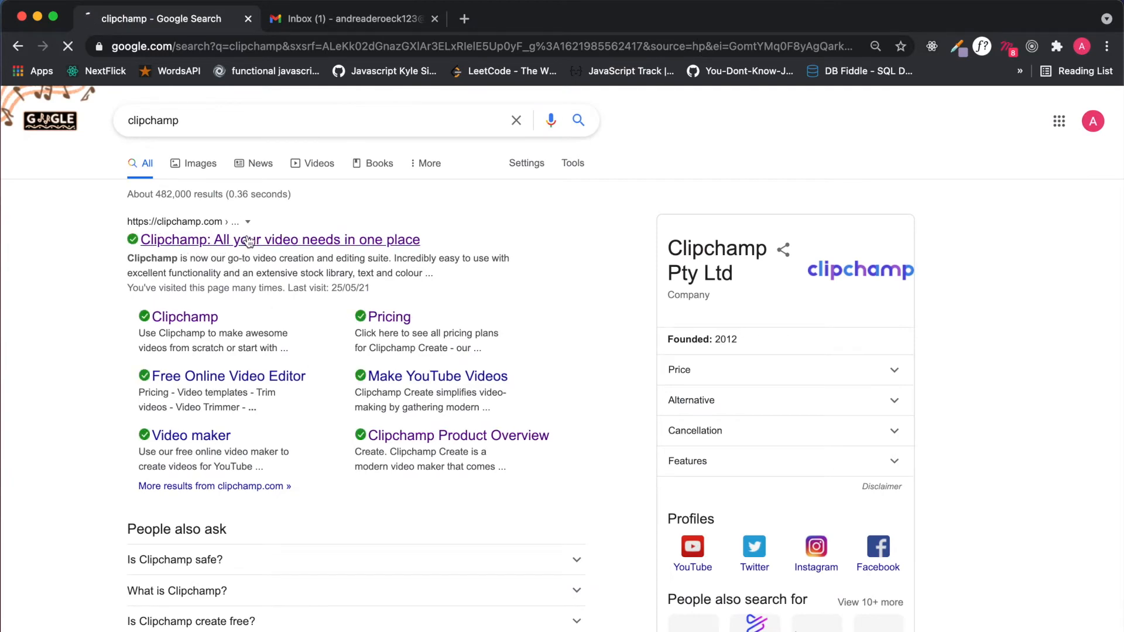
pyautogui.click(280, 239)
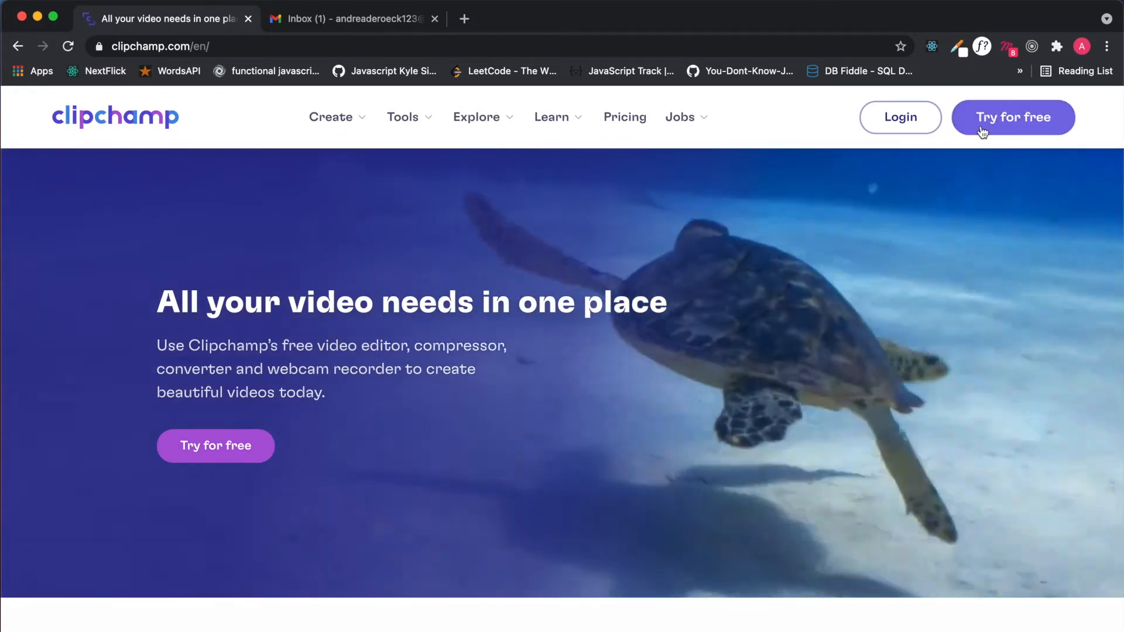
# Start the free sign-up and choose Education as the project type.
pyautogui.click(1012, 117)
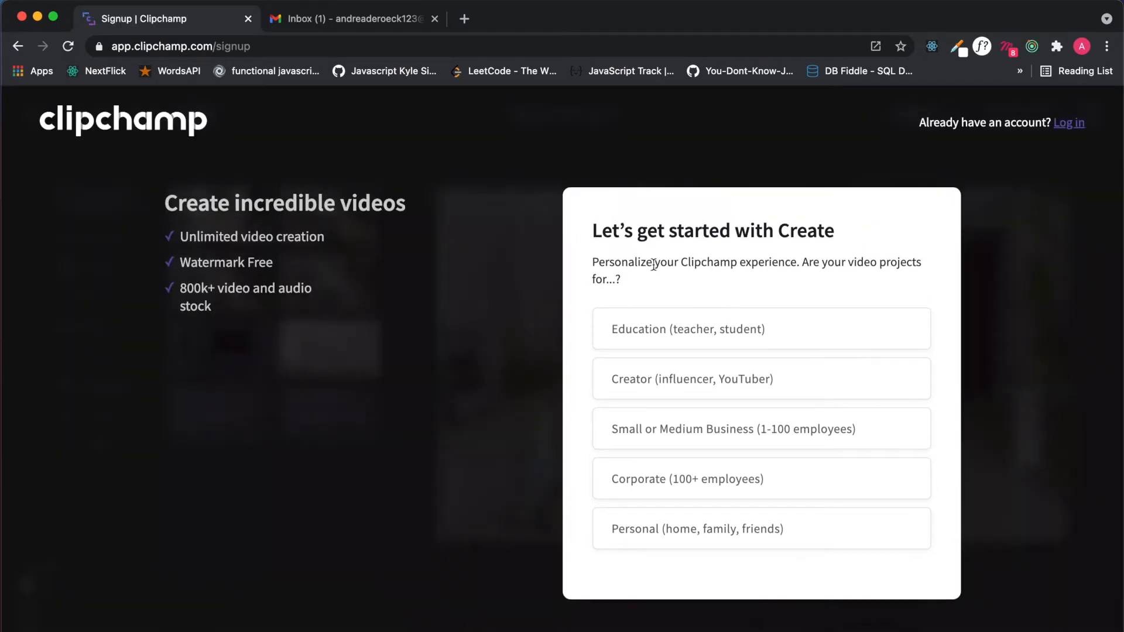
pyautogui.moveTo(696, 280)
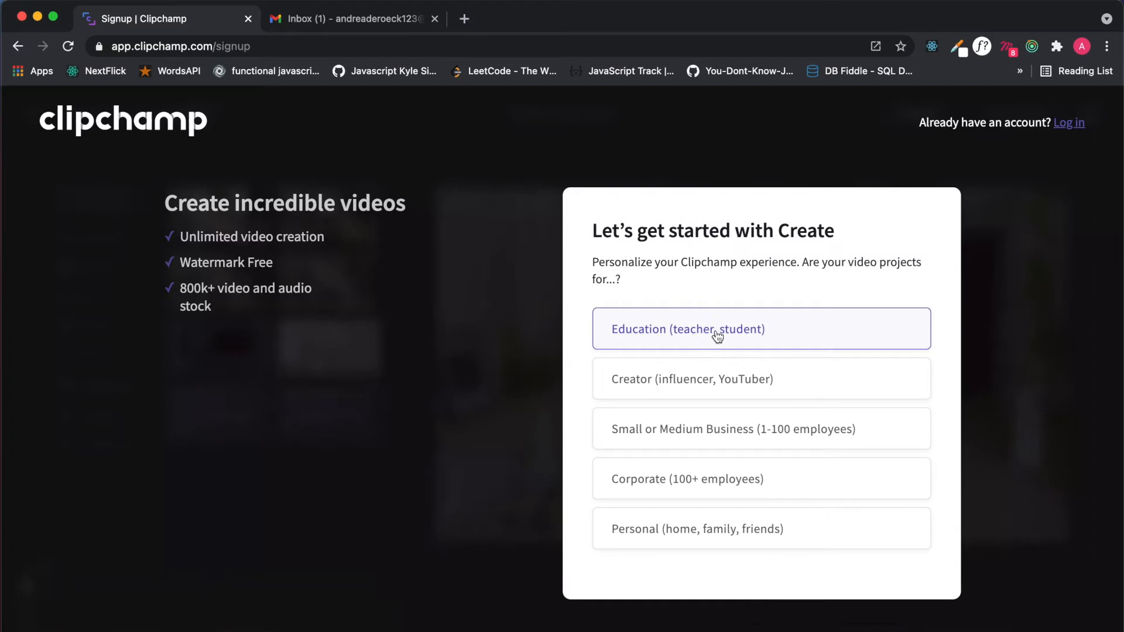
pyautogui.click(761, 328)
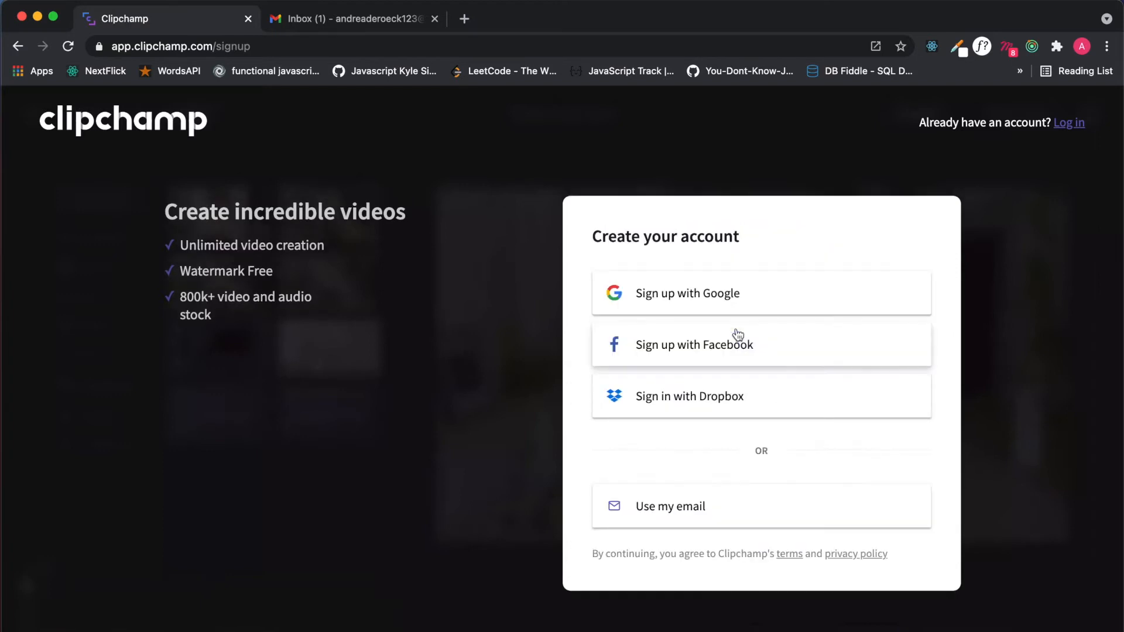
pyautogui.moveTo(740, 354)
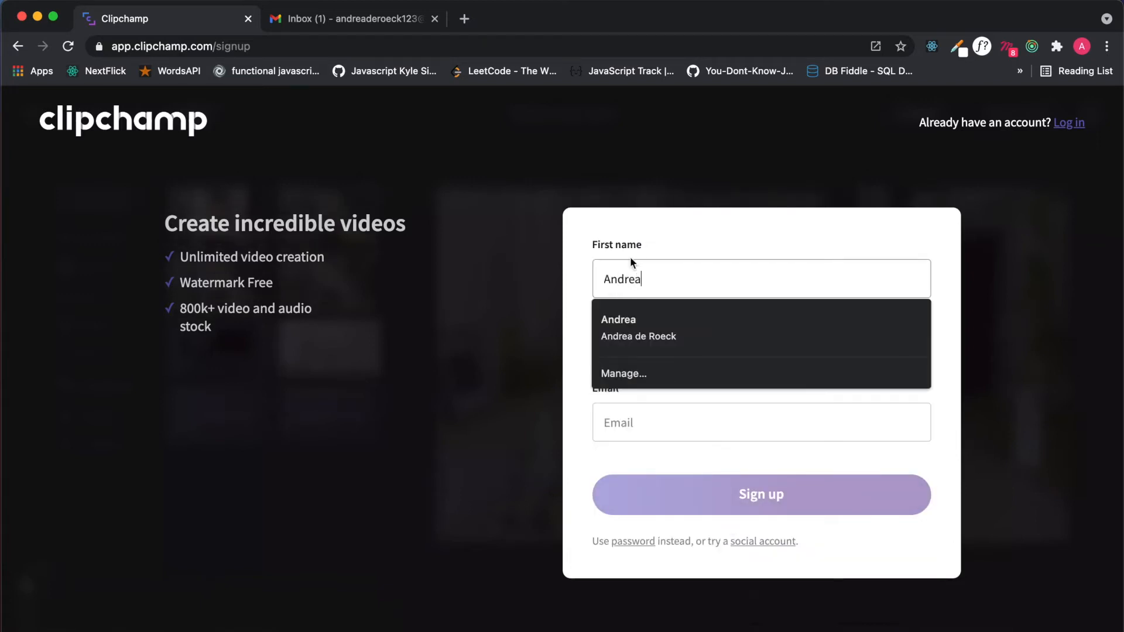
pyautogui.write('de Ro')
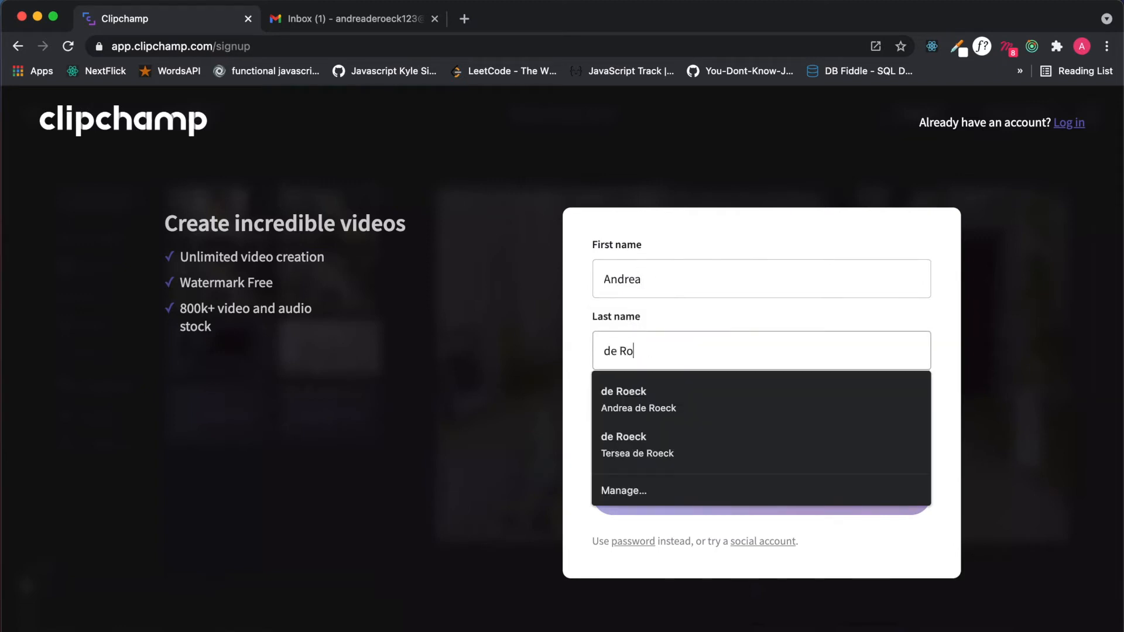
pyautogui.click(638, 399)
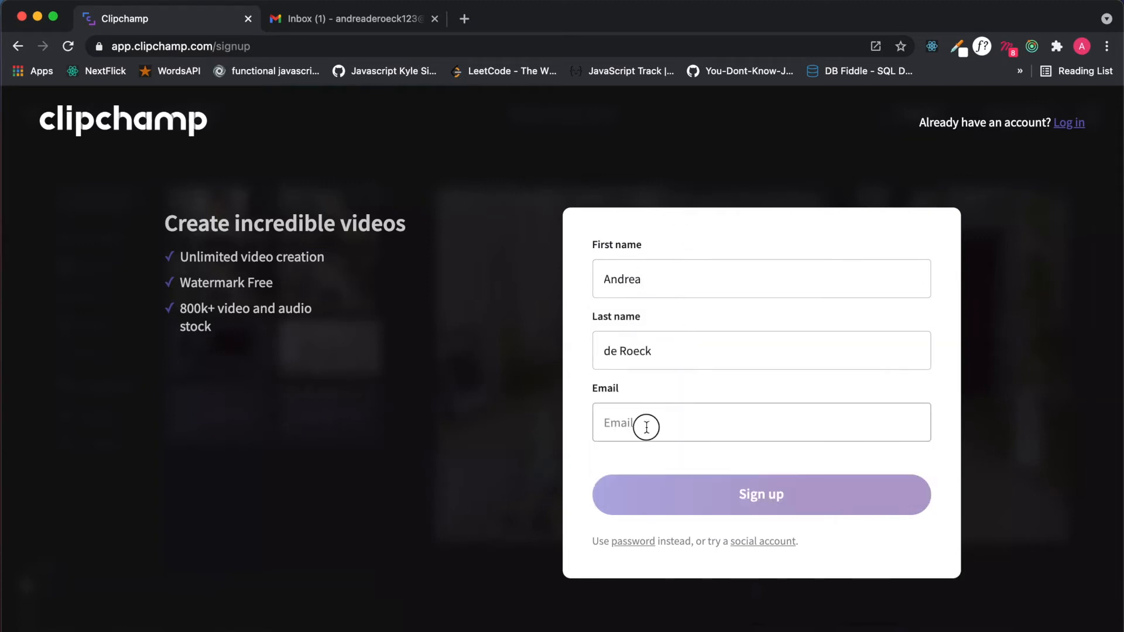
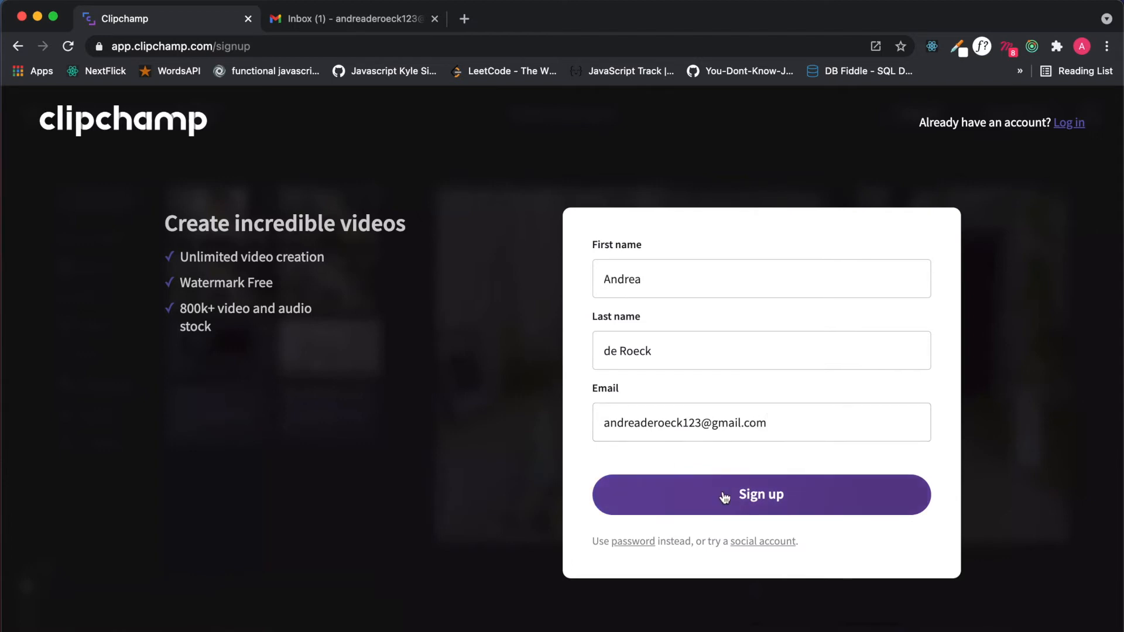
pyautogui.click(760, 495)
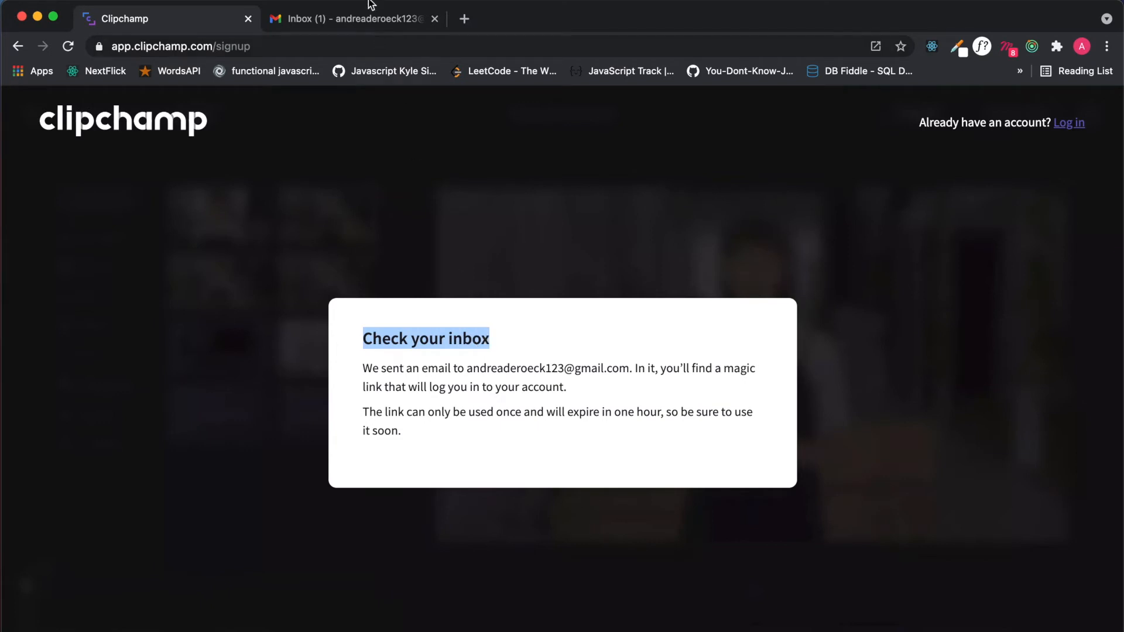
# Follow the 'Log in to Clipchamp' magic link from the Gmail sign-in email.
pyautogui.click(351, 19)
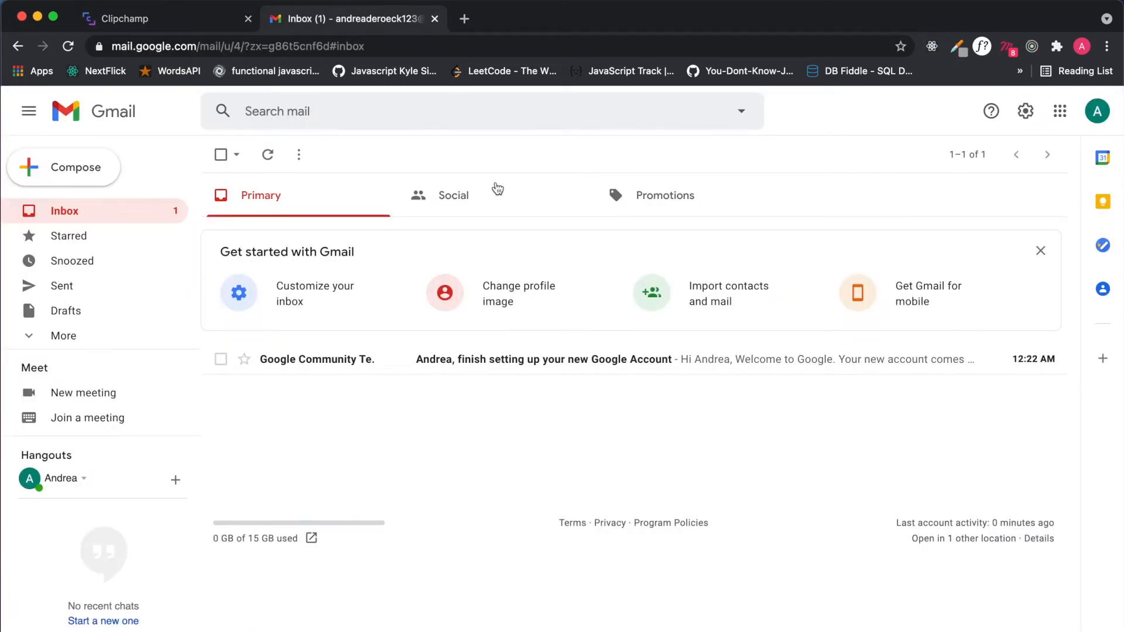
pyautogui.moveTo(304, 362)
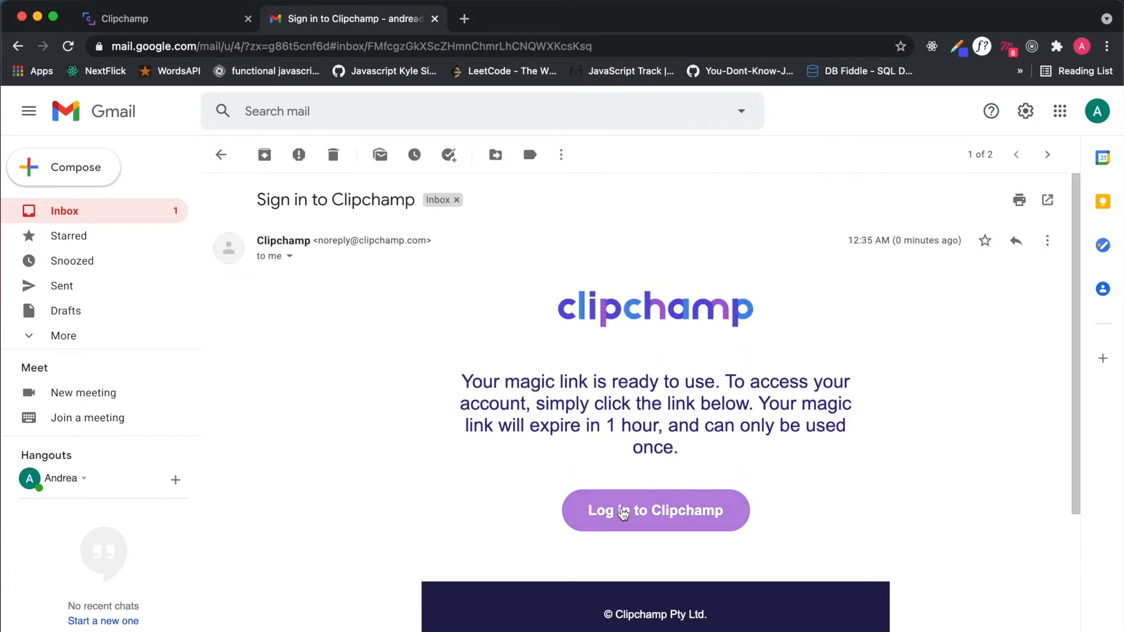
pyautogui.click(653, 511)
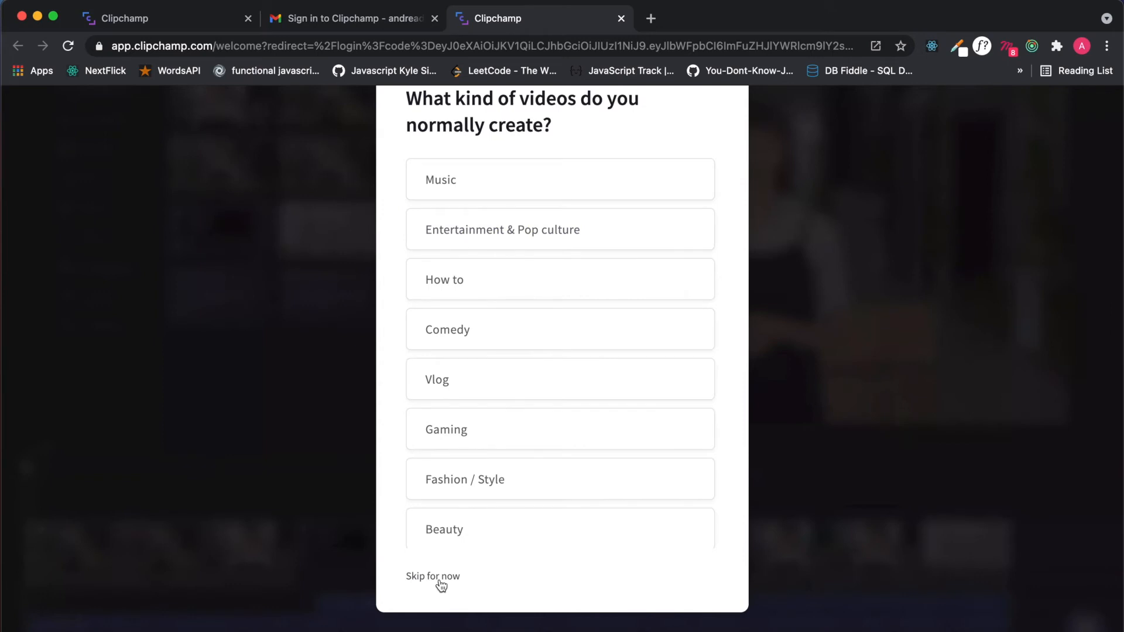
# Skip the 'What kind of videos do you normally create?' question.
pyautogui.click(432, 576)
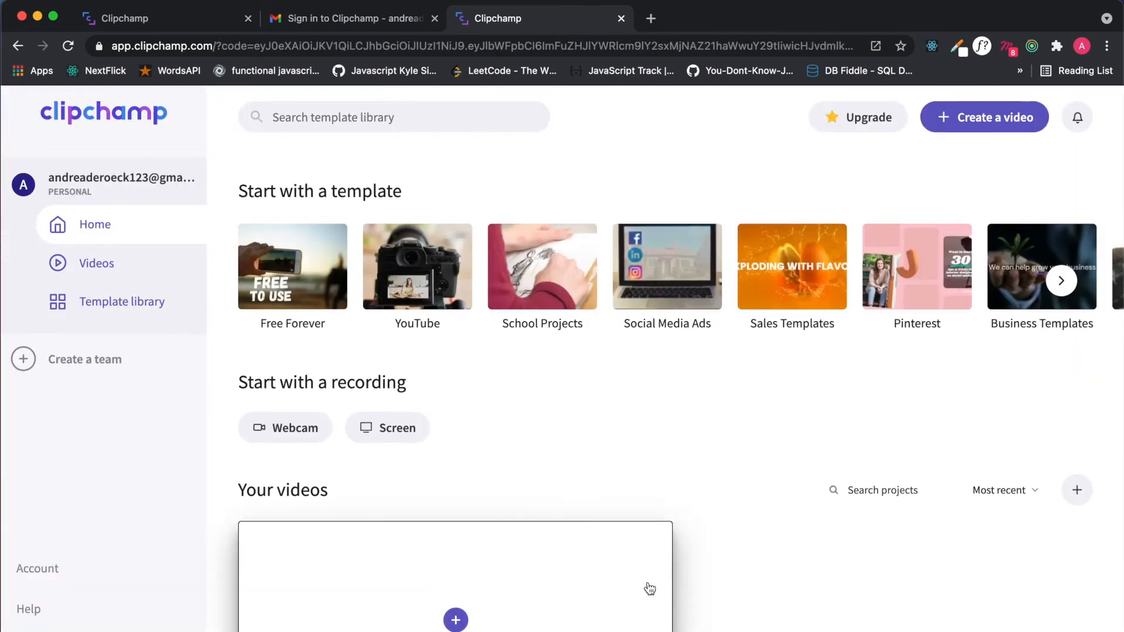
pyautogui.moveTo(309, 243)
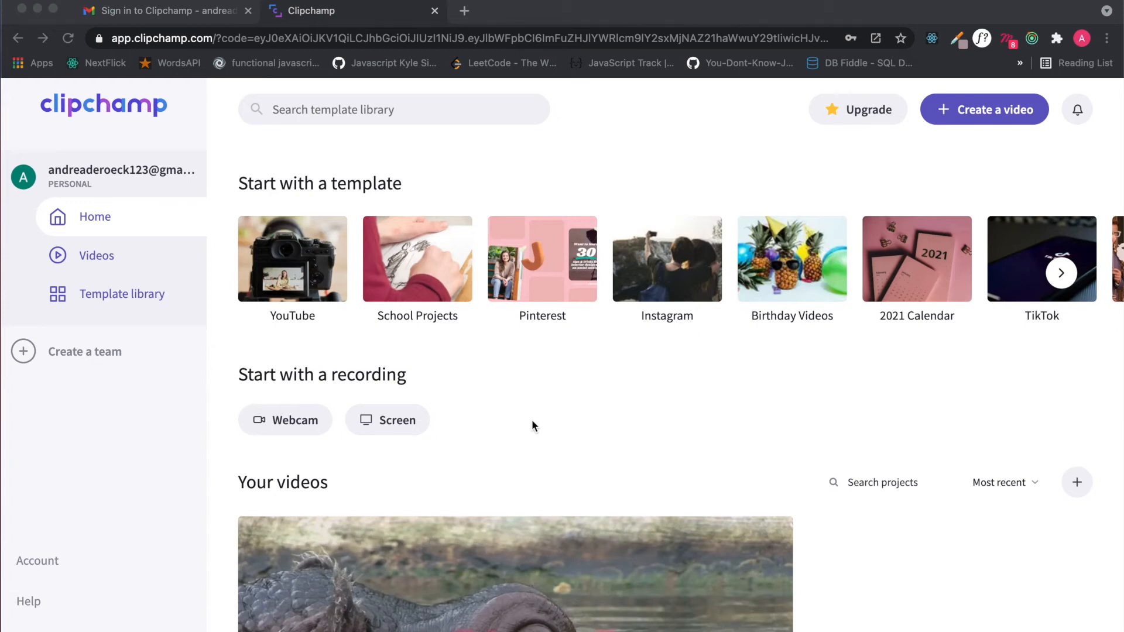
pyautogui.moveTo(103, 599)
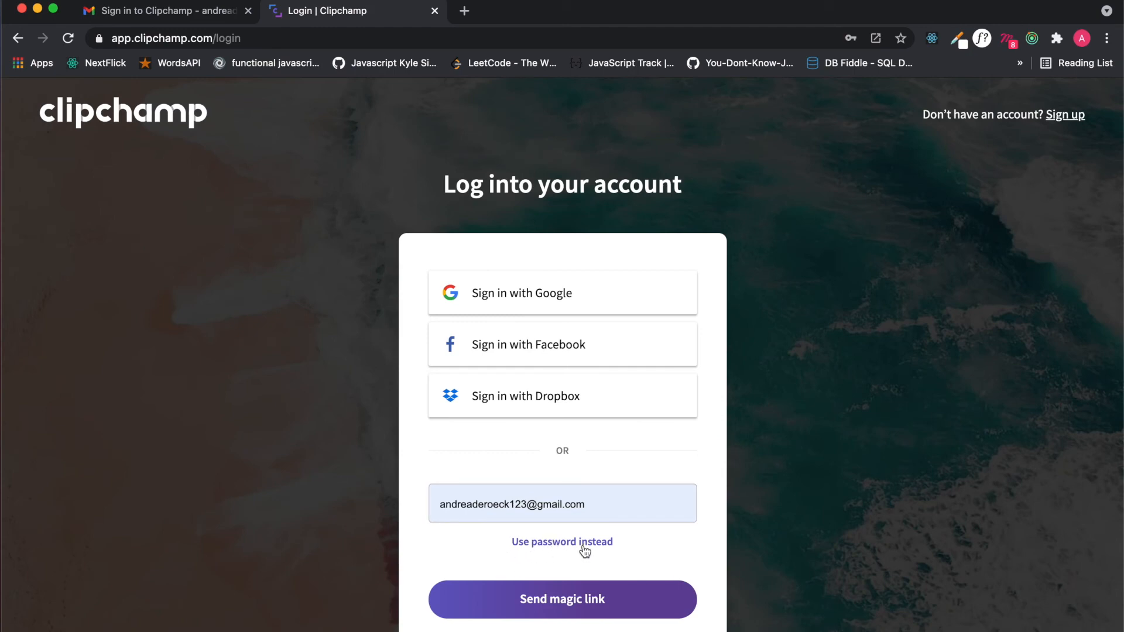
# Switch to password login, then choose 'Forgot Password?'.
pyautogui.click(562, 541)
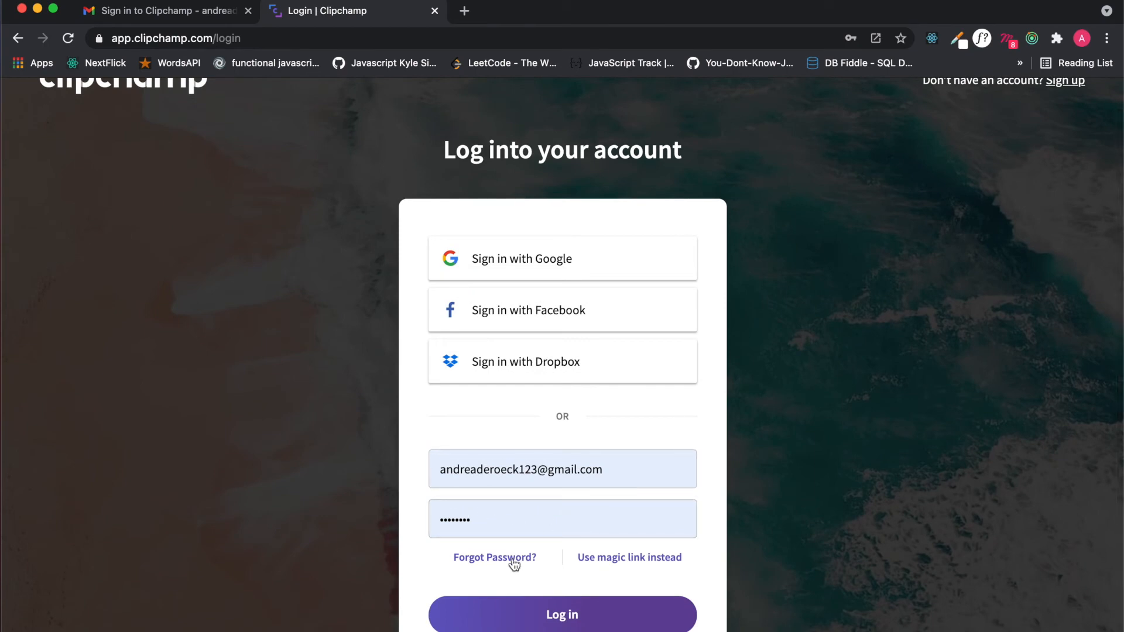
pyautogui.click(495, 557)
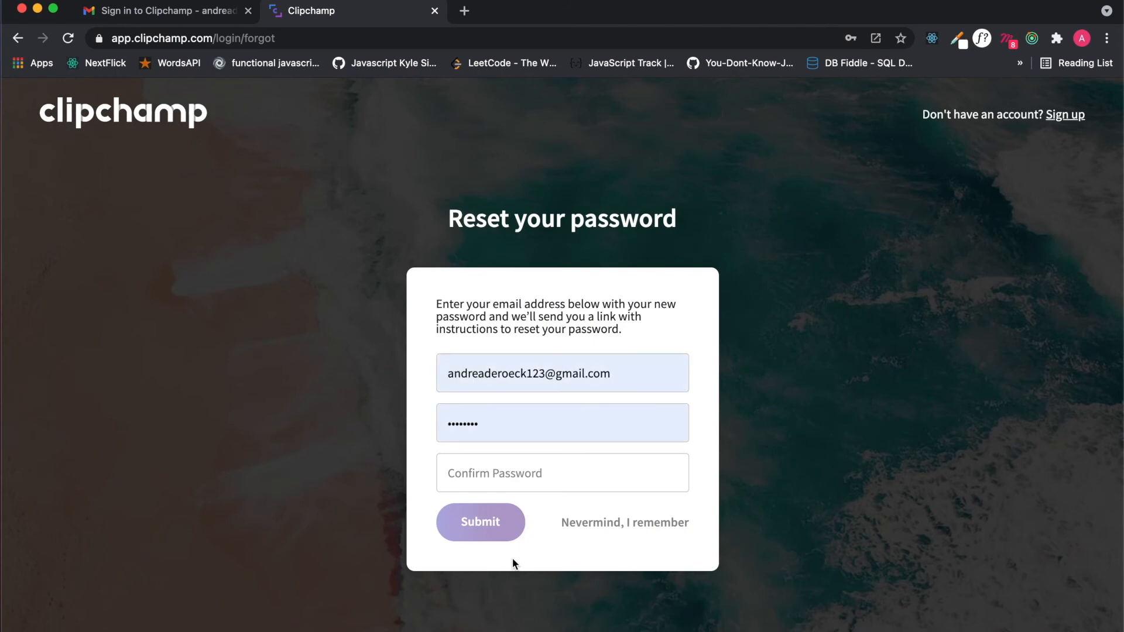
# Submit the new password reset request and save the password in Chrome.
pyautogui.click(562, 422)
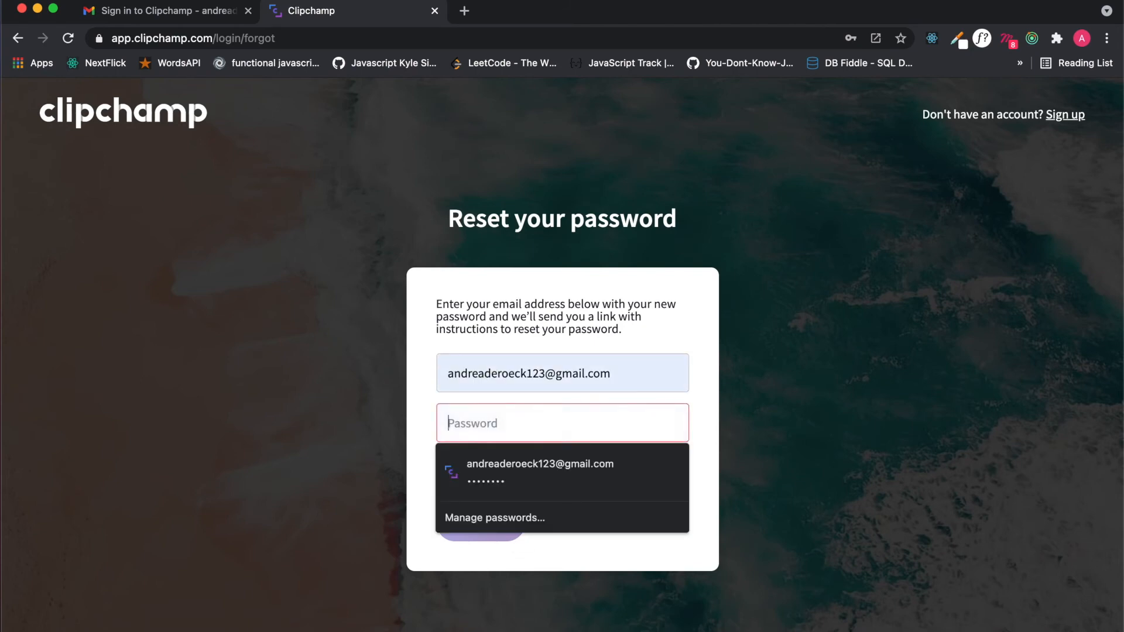
pyautogui.write('•••••')
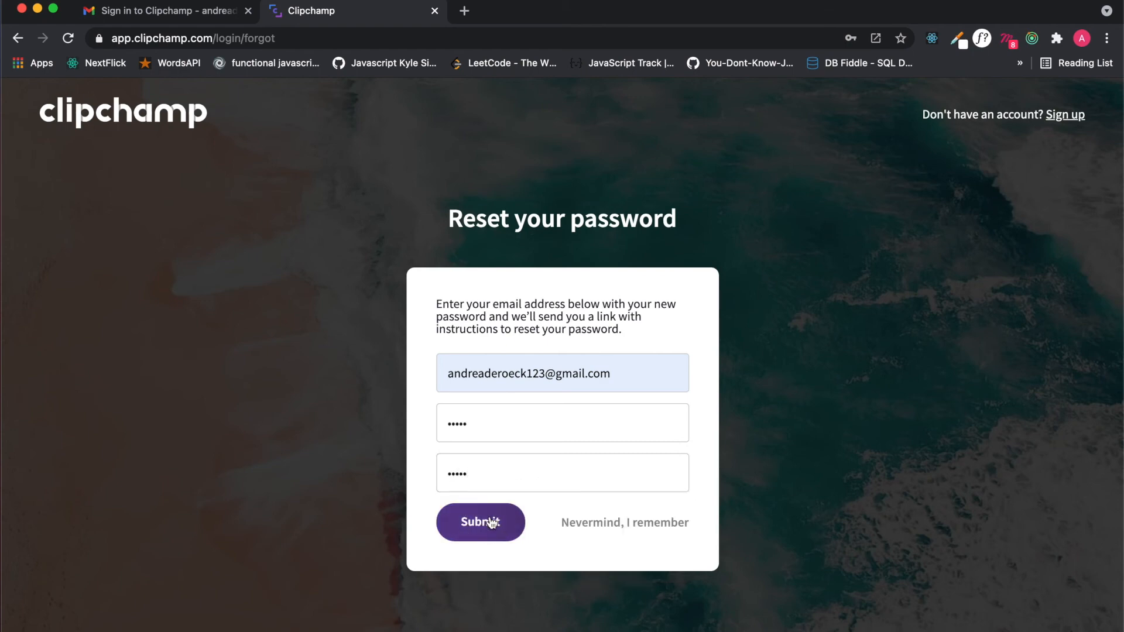
pyautogui.click(480, 521)
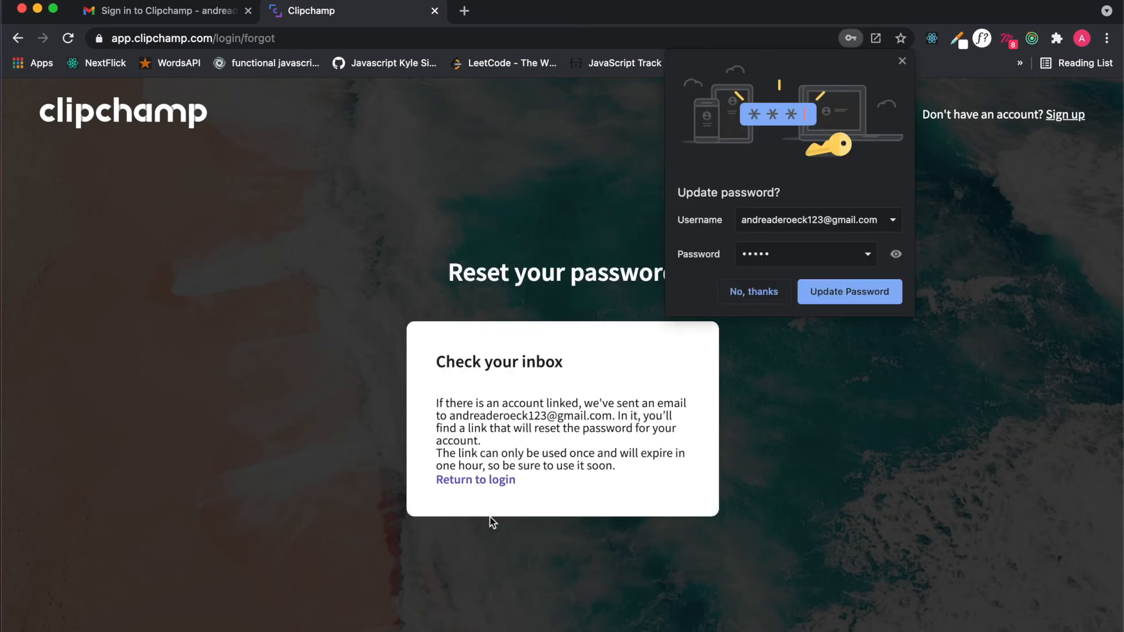
pyautogui.moveTo(849, 291)
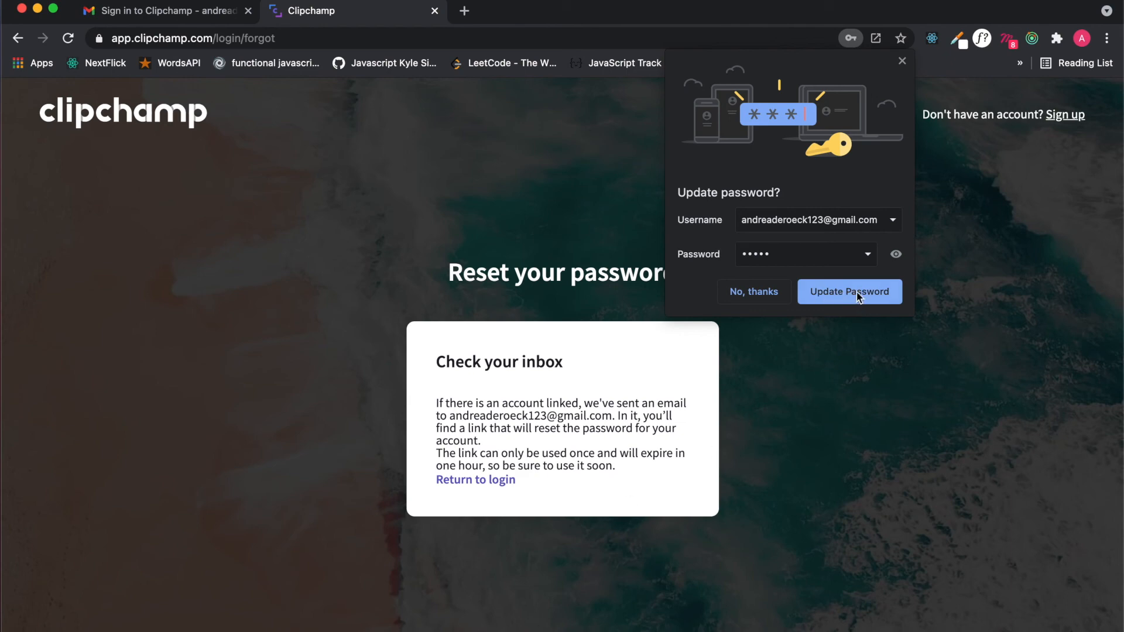
pyautogui.click(849, 291)
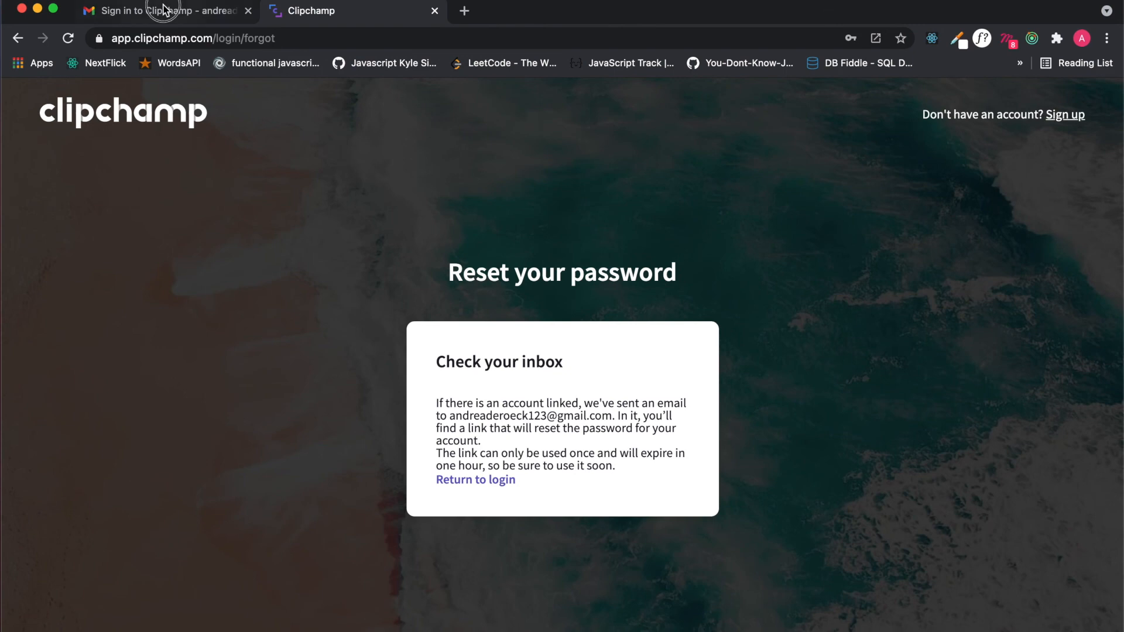
# Follow 'Reset my password' from the Gmail 'Clipchamp: Password reset request!' email.
pyautogui.click(165, 10)
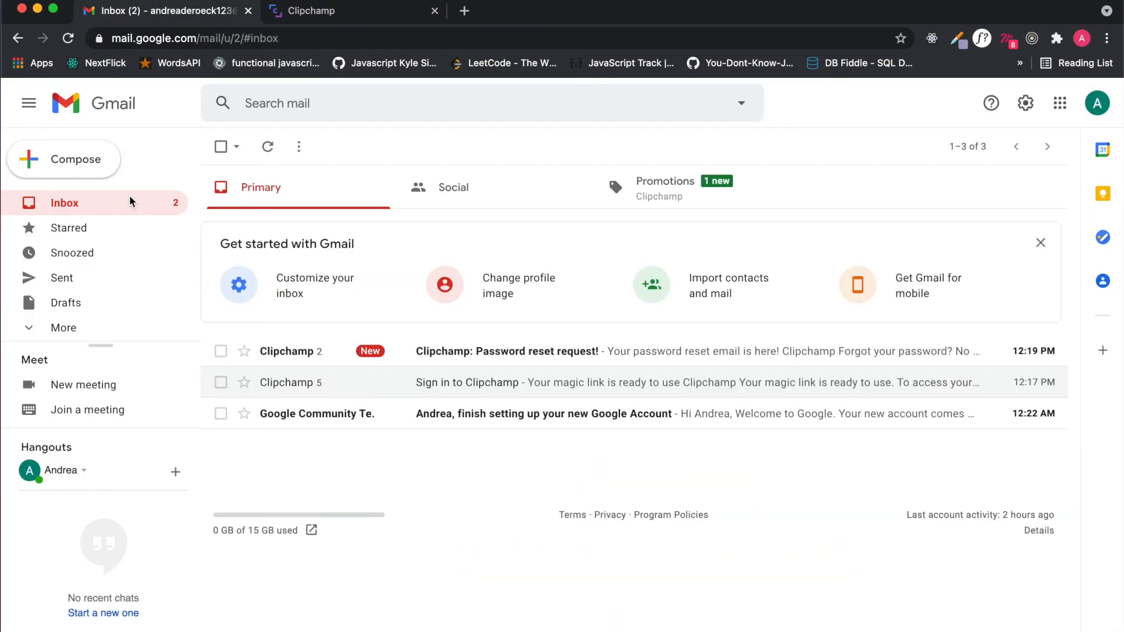
pyautogui.moveTo(491, 350)
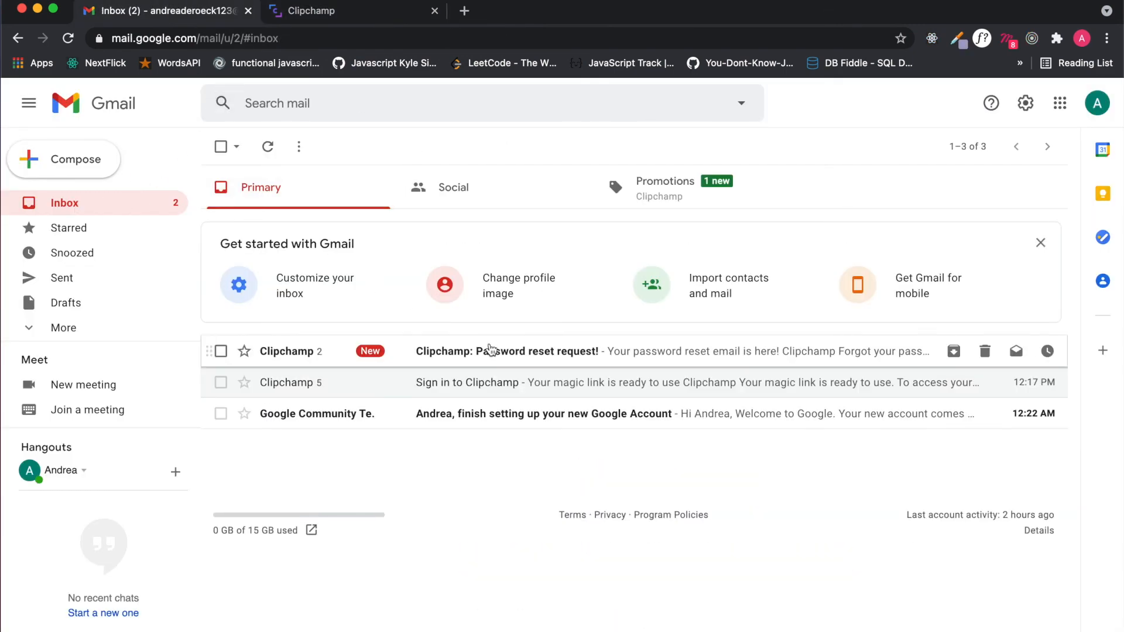
pyautogui.click(508, 351)
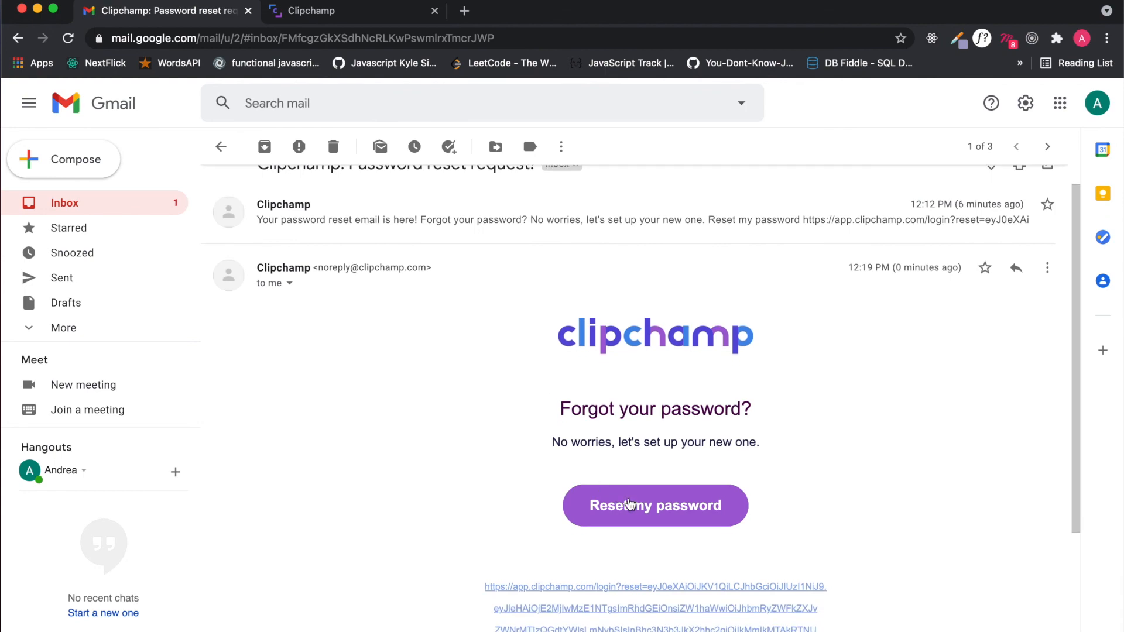
pyautogui.click(655, 505)
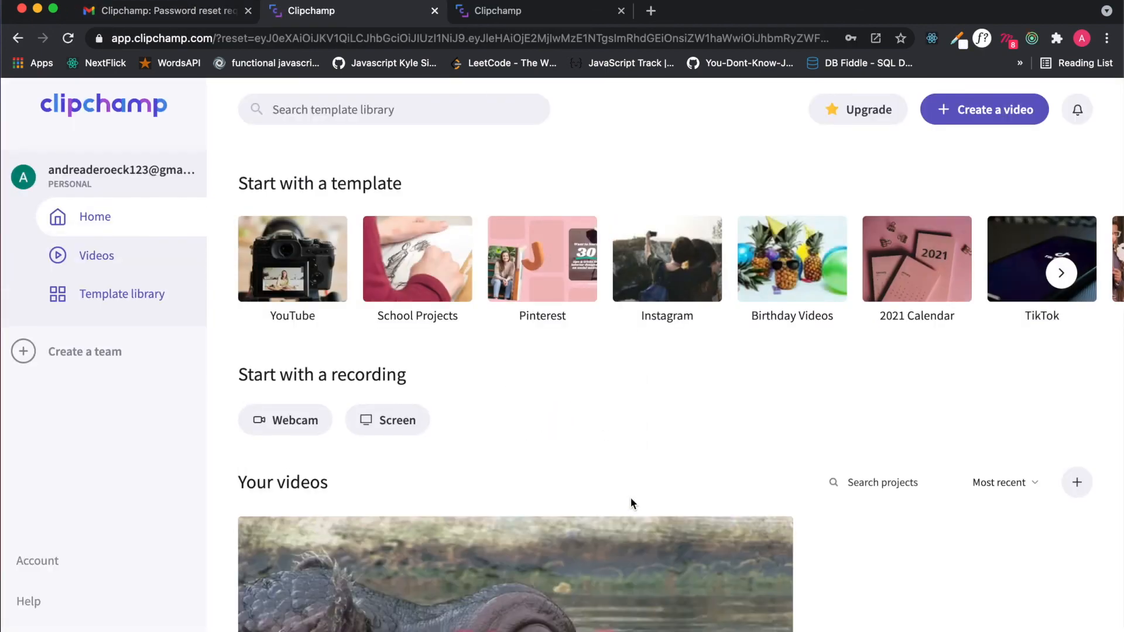
pyautogui.moveTo(660, 447)
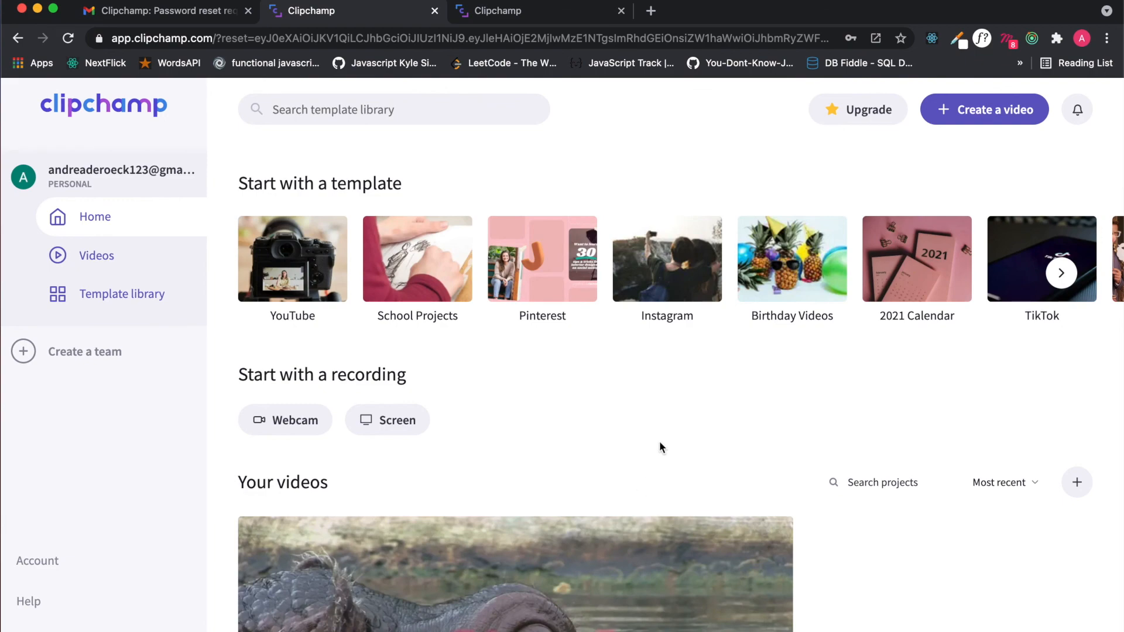